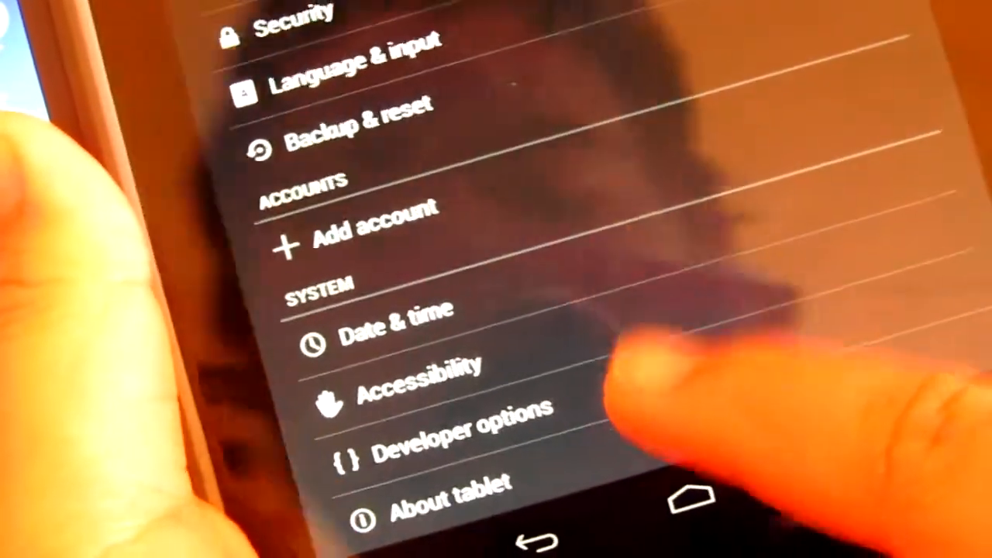
Go into Developer options under System in the tablet's Settings.
left_click(455, 431)
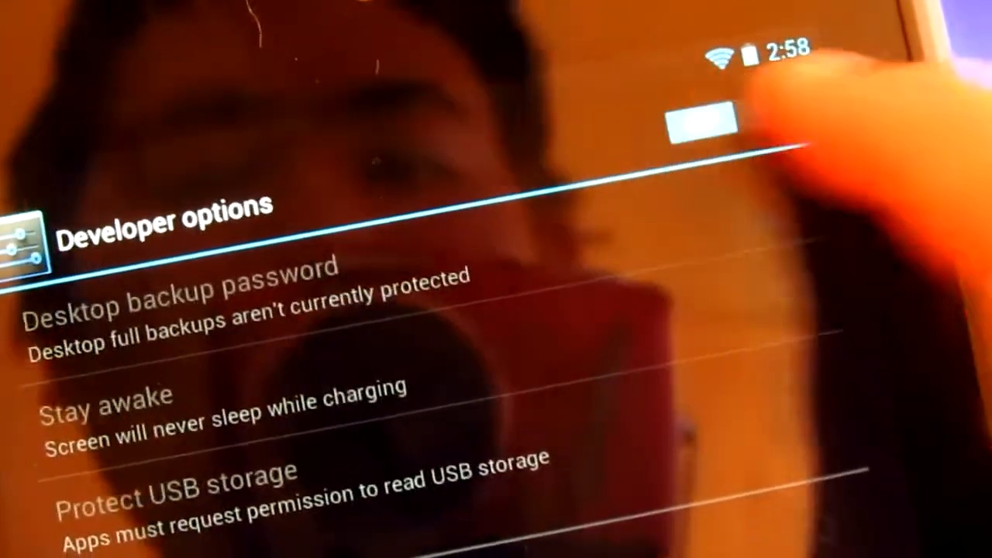
scroll("down", 3)
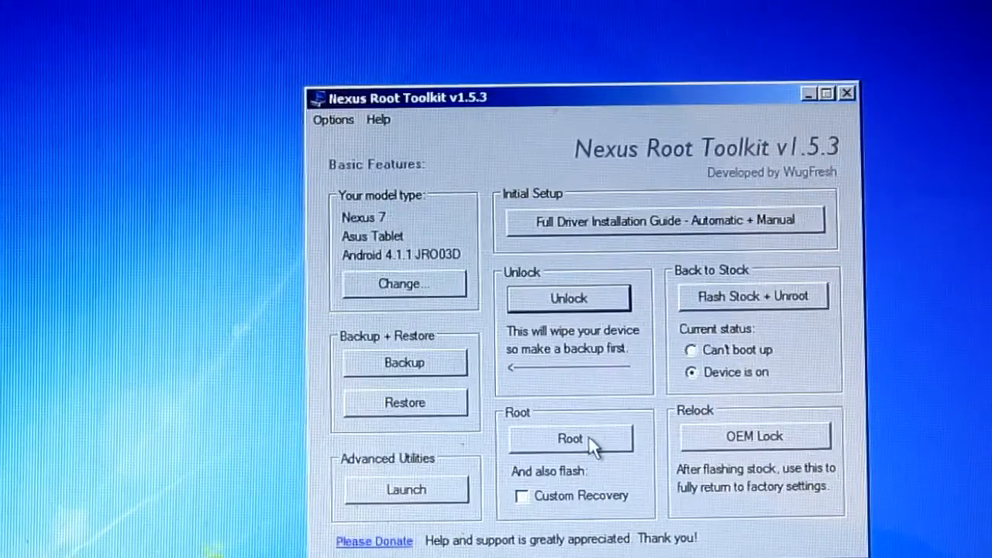
mouse_move(580, 462)
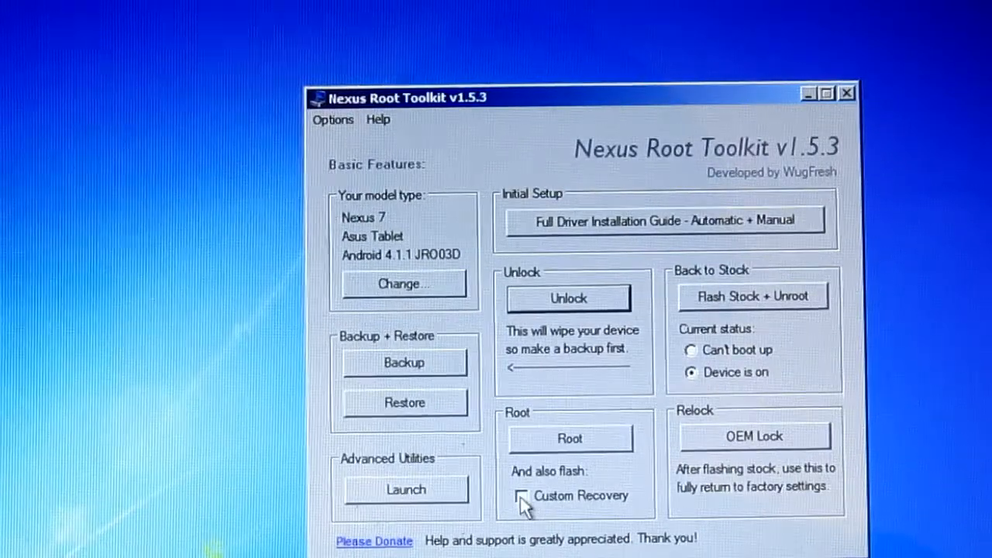
Tick Custom Recovery under 'And also flash' in the Root section.
left_click(521, 497)
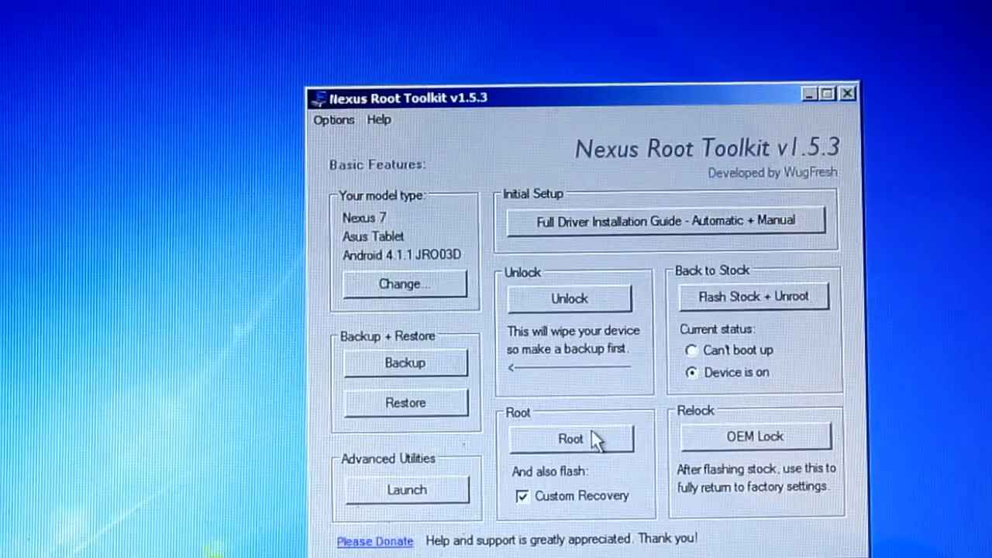
Start Root, bringing up the 'Root (Asus Tablet) + Flash Custom Recovery' confirmation dialog.
left_click(571, 438)
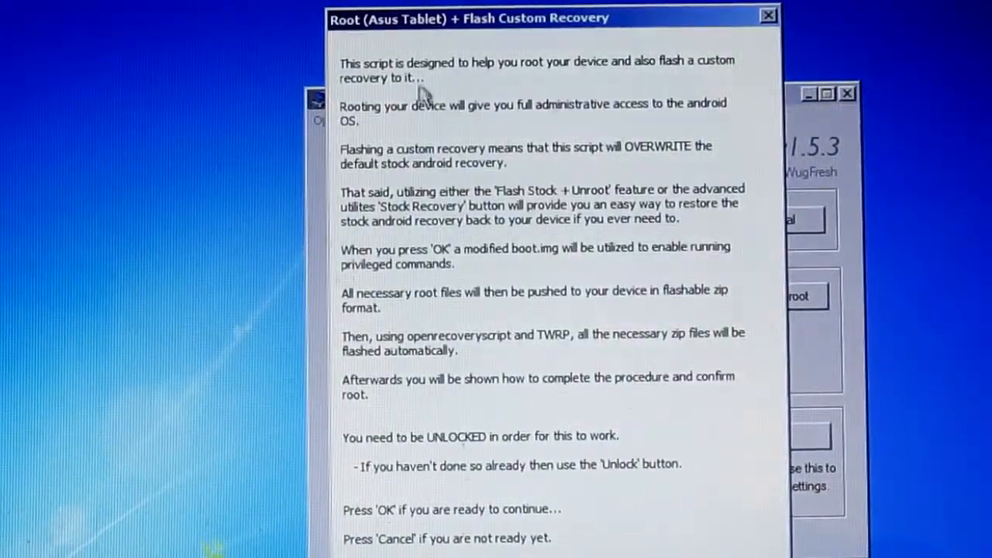
mouse_move(617, 112)
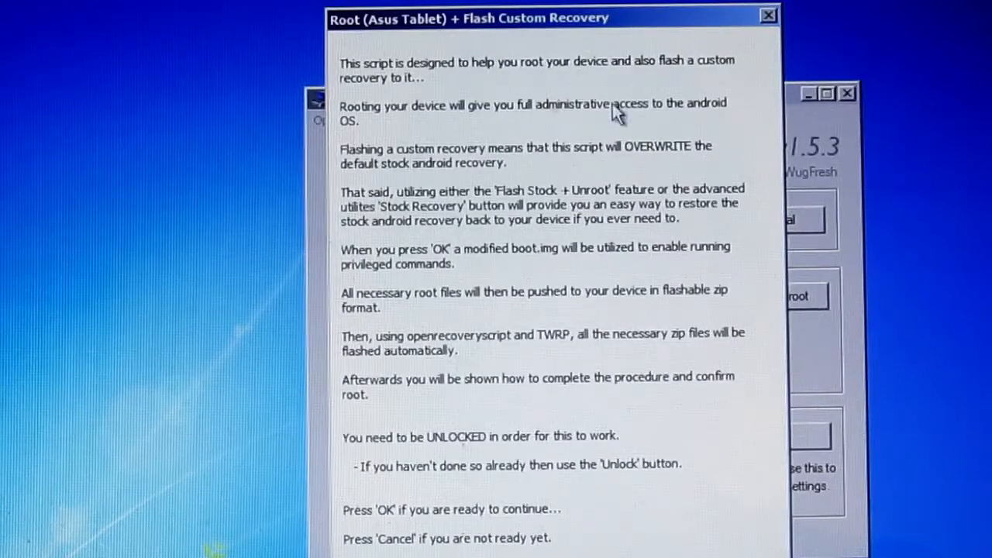
mouse_move(411, 369)
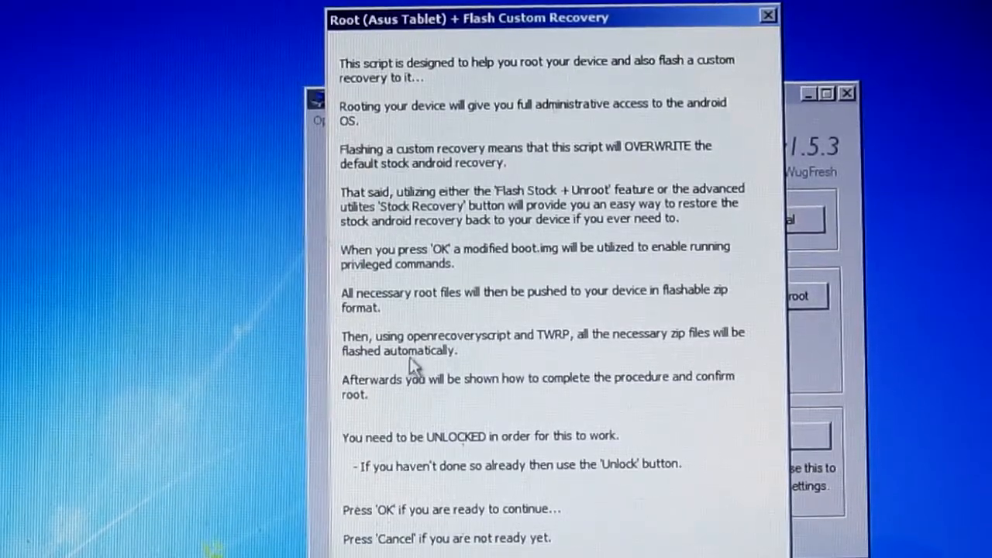